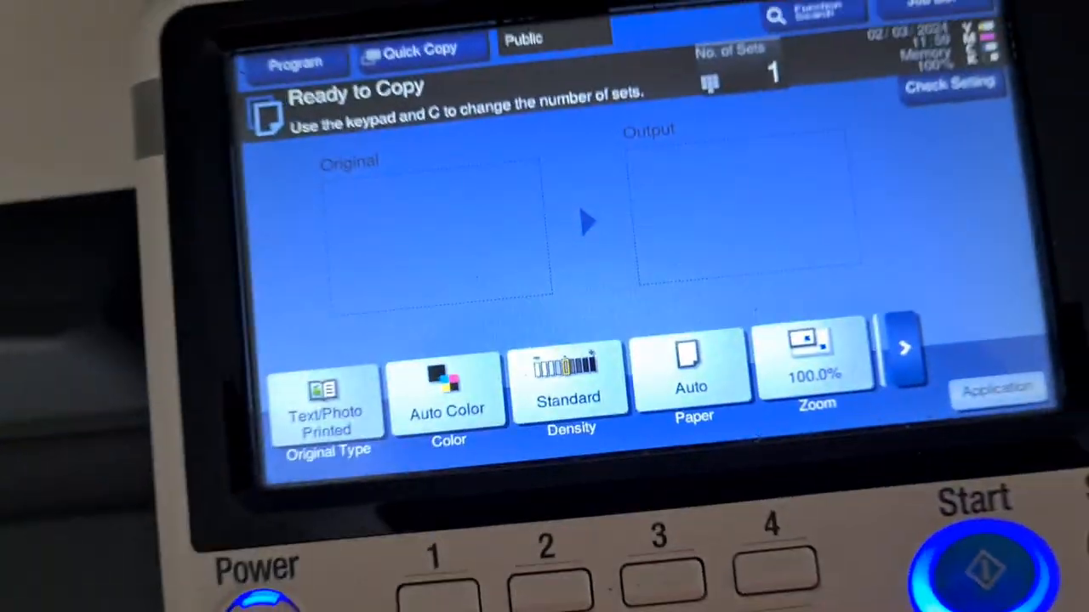
Step: Set full colour on A4 paper with a 280% zoom ratio
{"action": "left_click", "coordinate": [448, 387]}
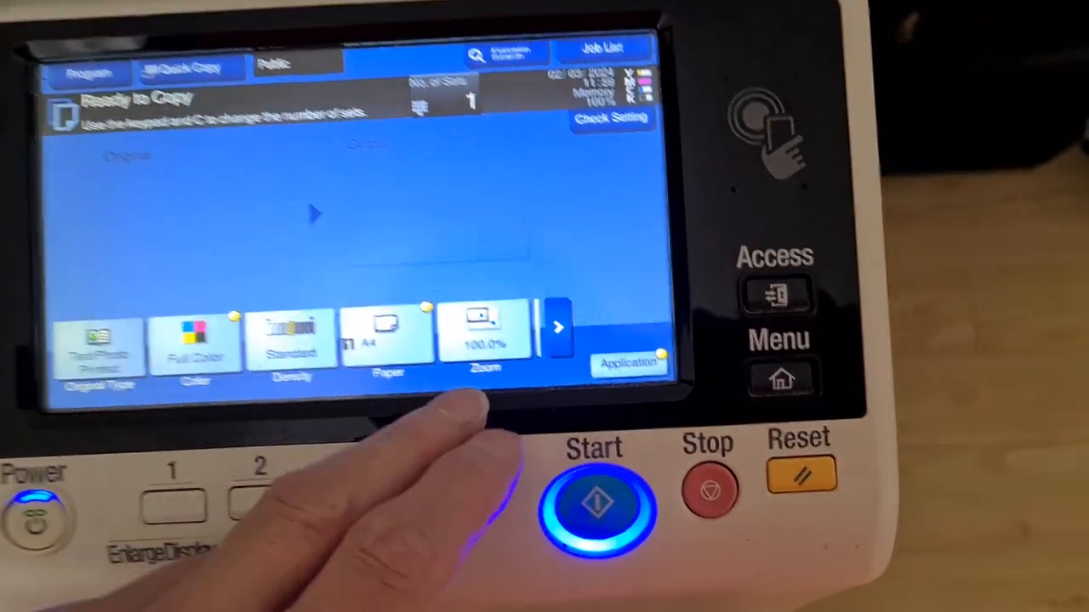
{"action": "left_click", "coordinate": [485, 331]}
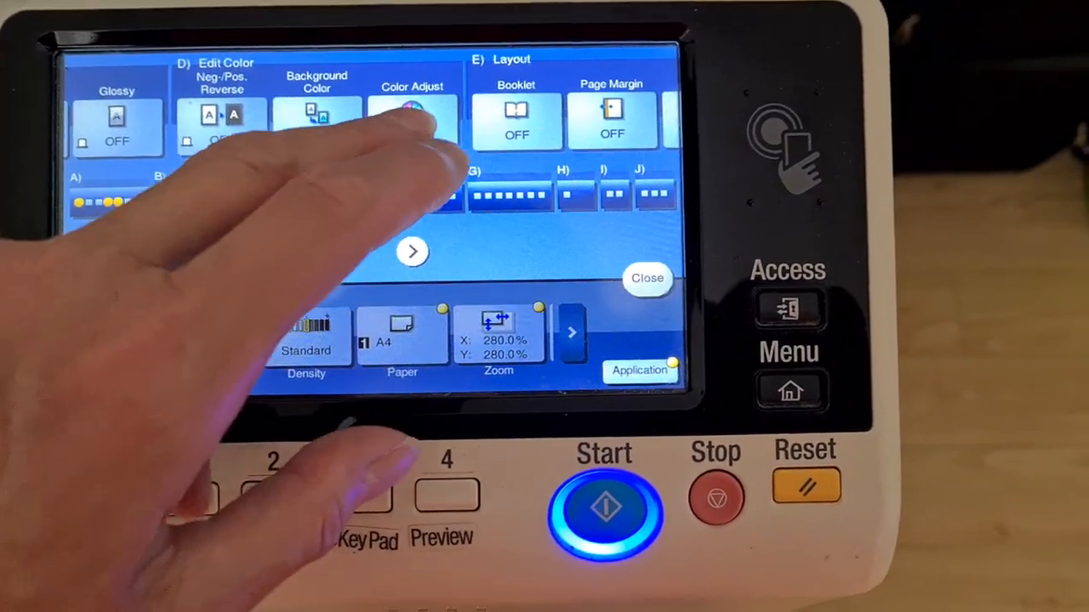
Step: Lower copy density to -3 in Color Adjust and return to the copy screen
{"action": "left_click", "coordinate": [412, 114]}
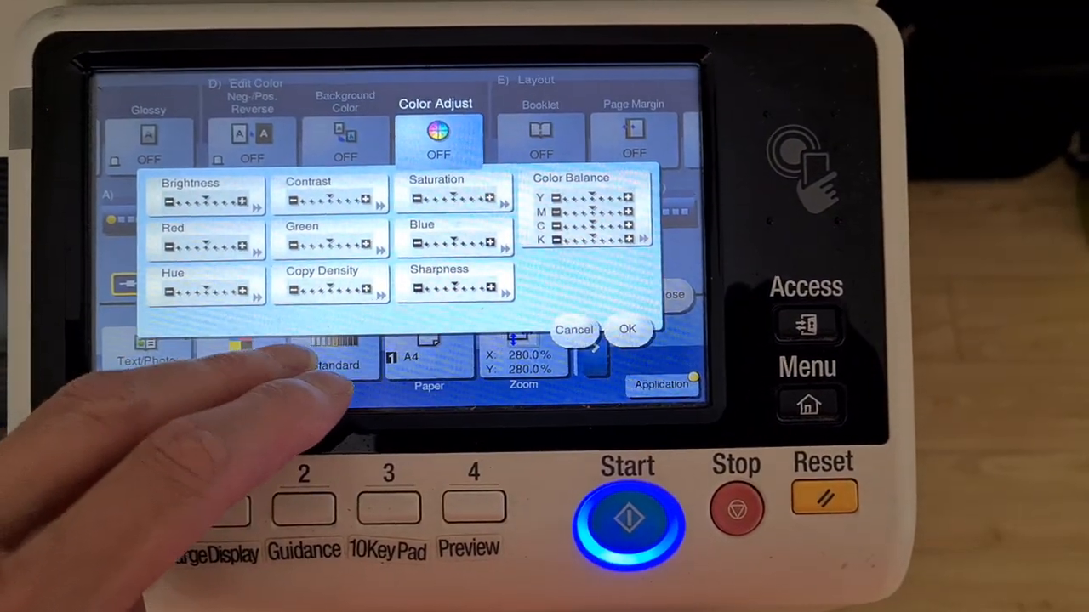
{"action": "left_click", "coordinate": [455, 287]}
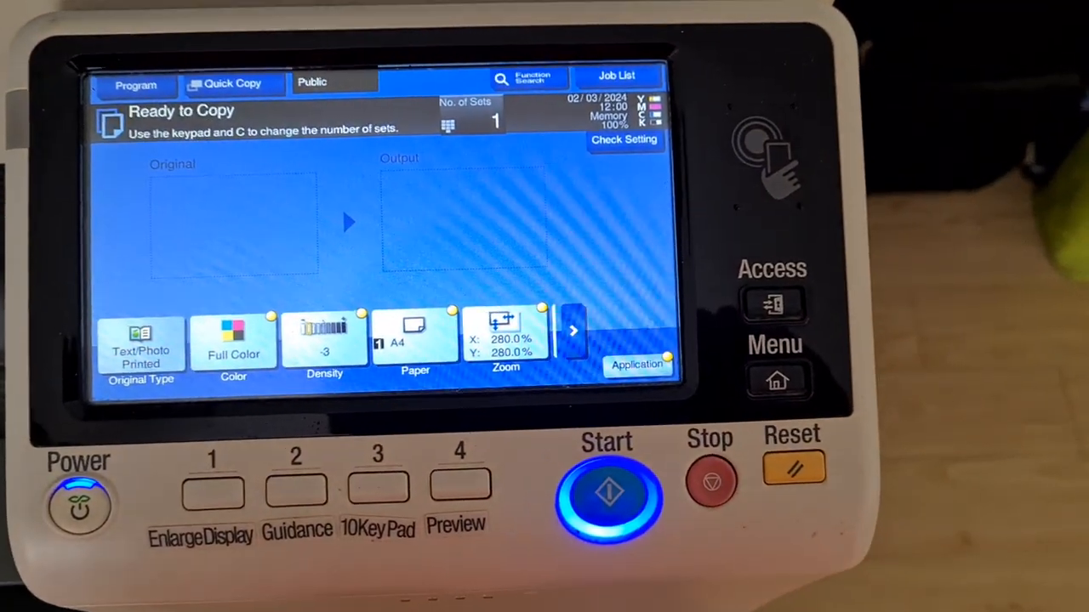
Step: Scan the original as job 1563 at 280% in full colour
{"action": "left_click", "coordinate": [607, 494]}
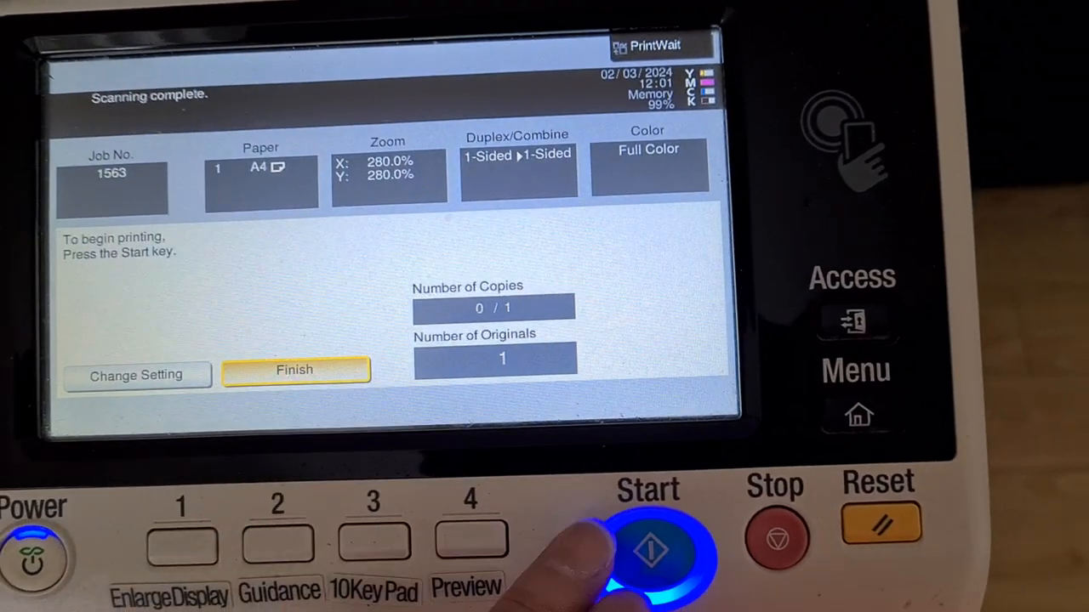
Step: Print scanned job 1563 and return to the copy screen
{"action": "left_click", "coordinate": [650, 548]}
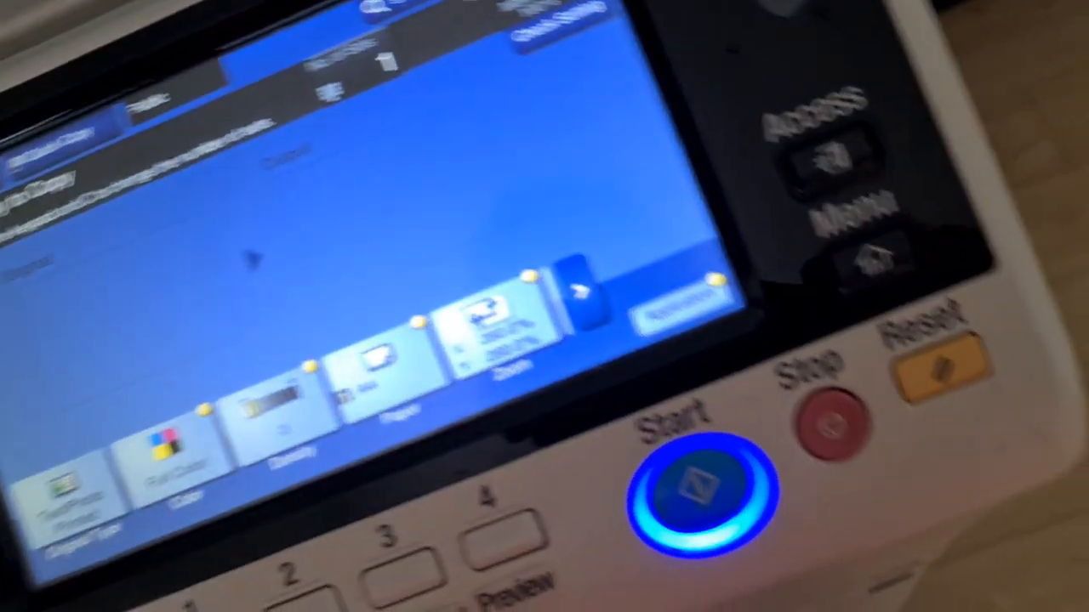
Step: Scan and print a second 280% copy as job 1564
{"action": "left_click", "coordinate": [698, 485]}
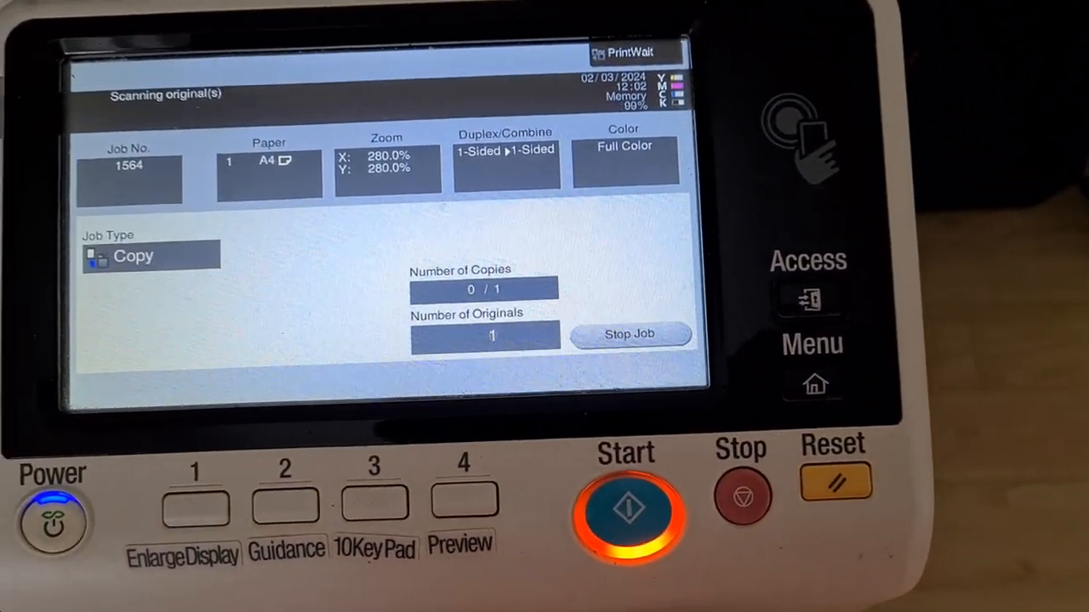
{"action": "left_click", "coordinate": [625, 510]}
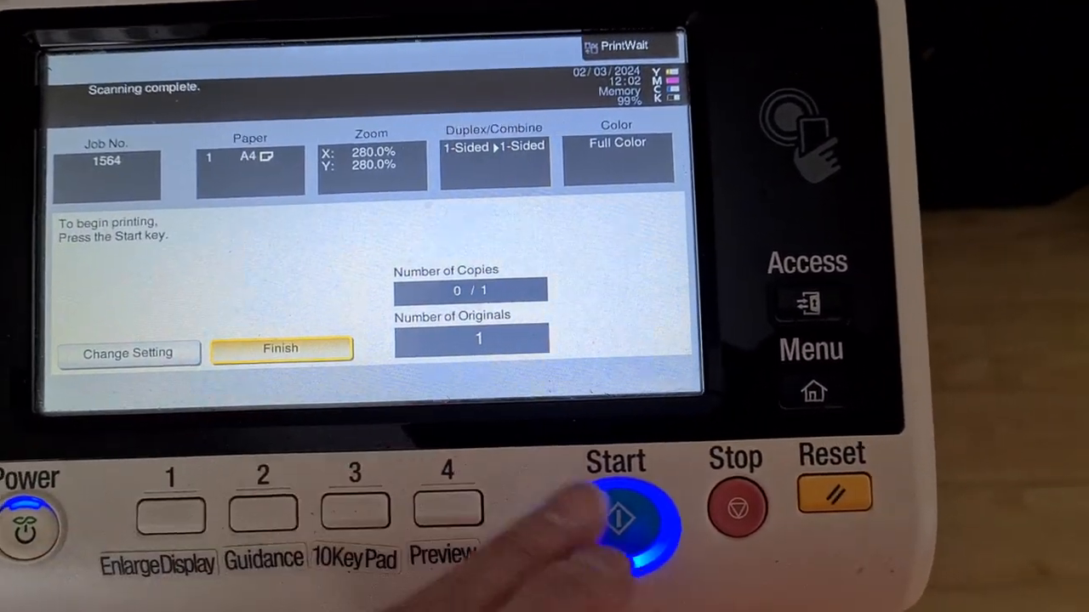
{"action": "left_click", "coordinate": [615, 511]}
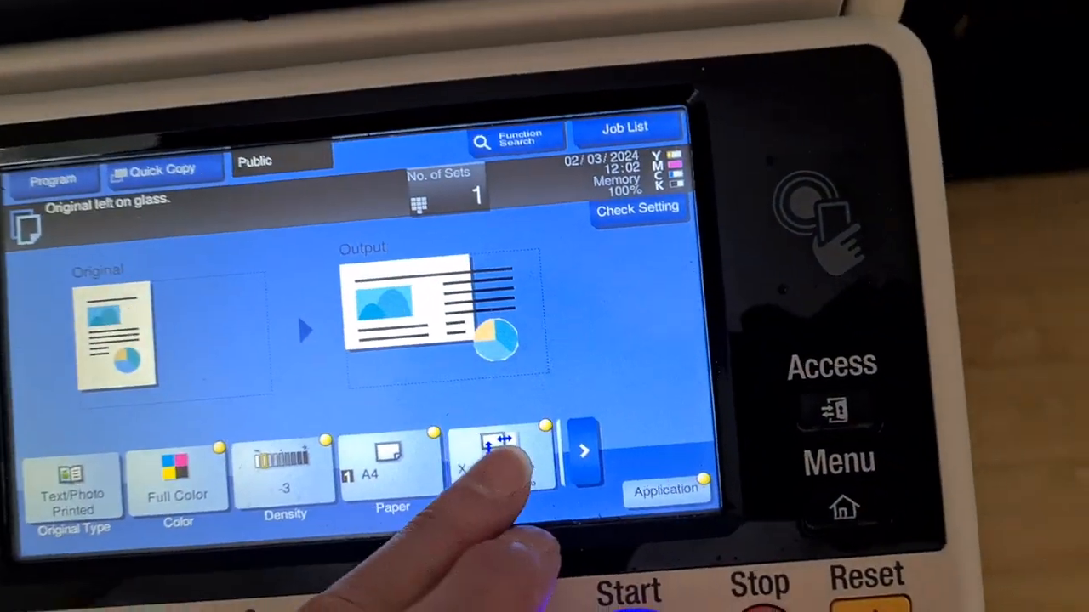
Step: Reset zoom to 100% and enable Neg./Pos. Reverse and Color Adjust
{"action": "left_click", "coordinate": [501, 464]}
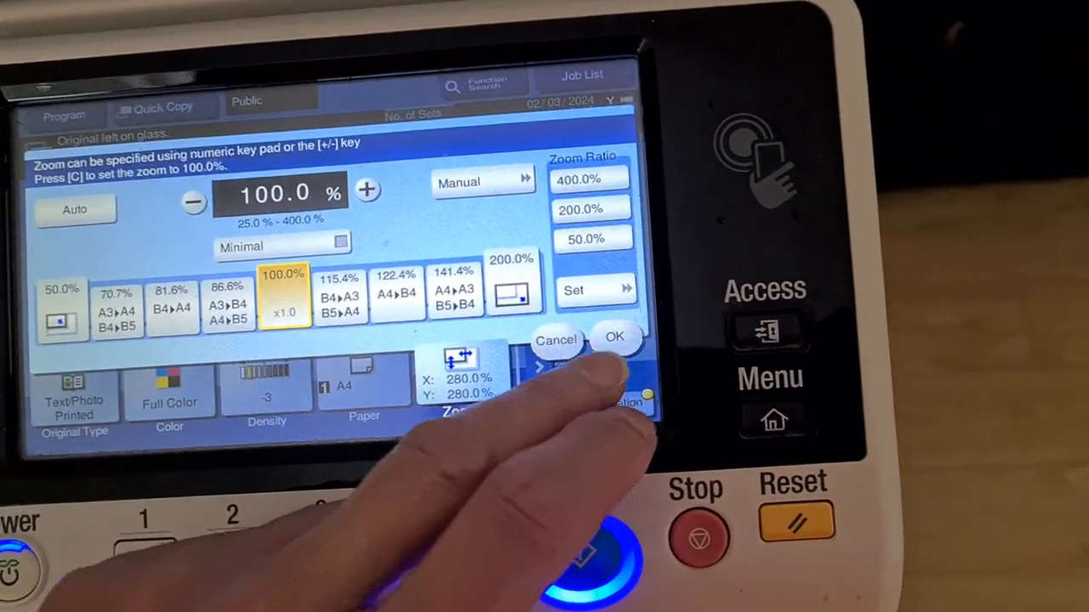
{"action": "left_click", "coordinate": [615, 337]}
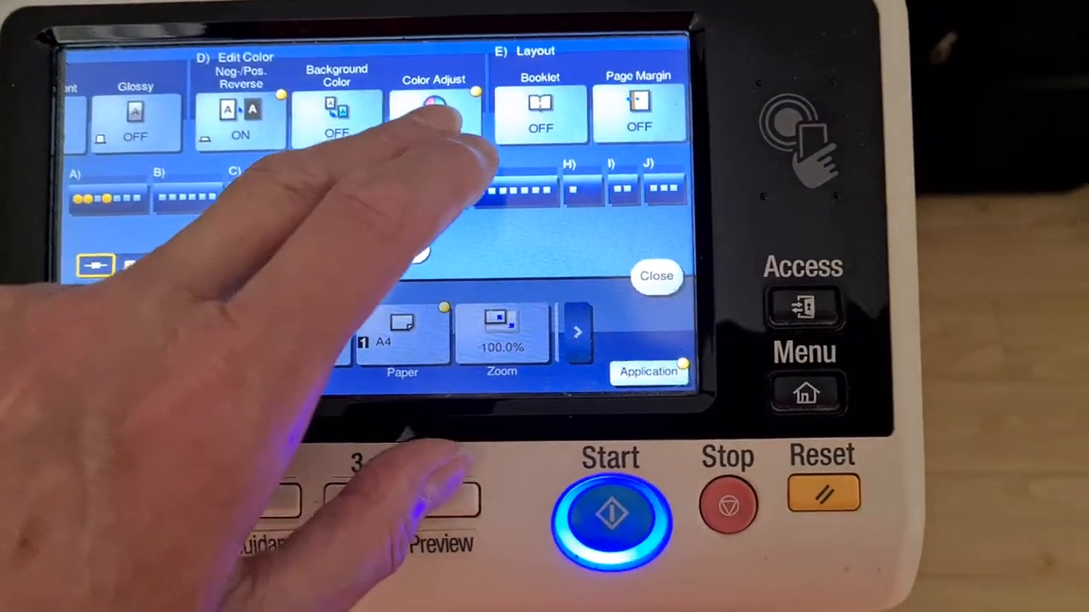
{"action": "left_click", "coordinate": [434, 115]}
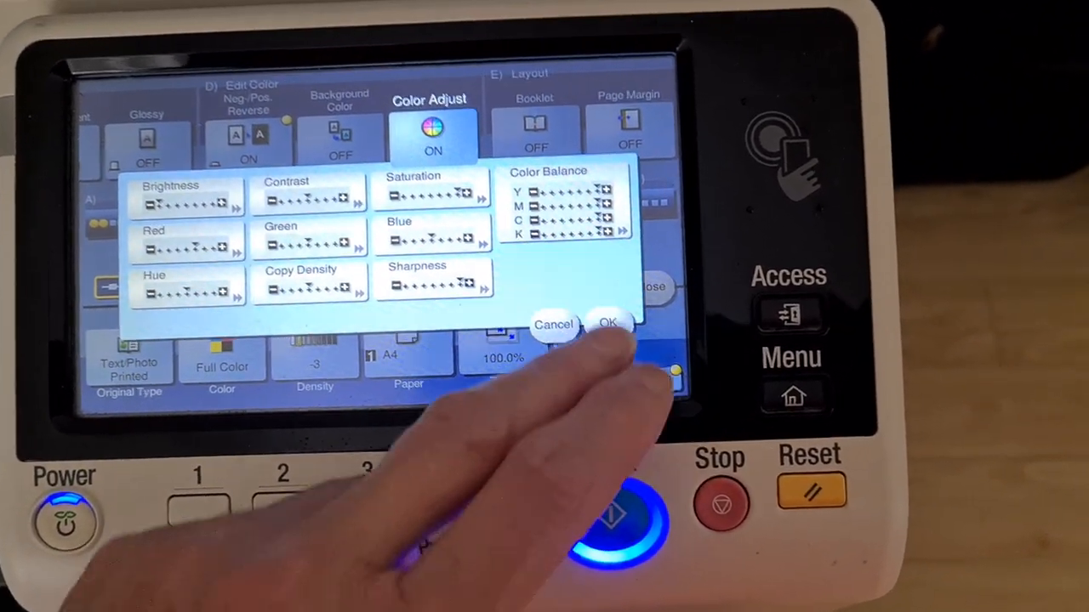
{"action": "left_click", "coordinate": [607, 324]}
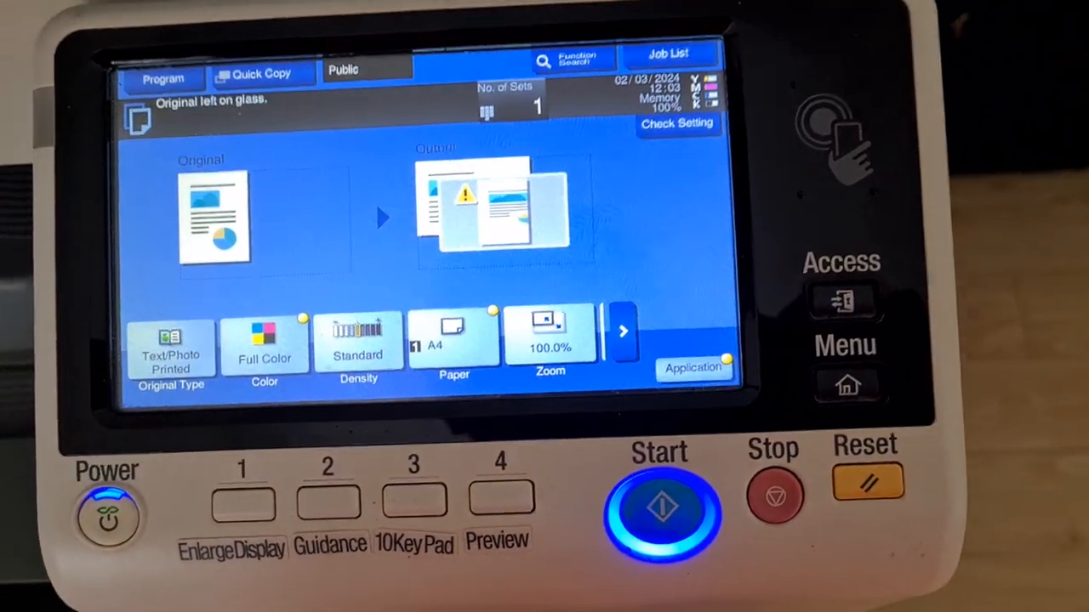
Step: Set zoom to A3▸A4 70.7% and turn on a Red background colour
{"action": "left_click", "coordinate": [549, 340]}
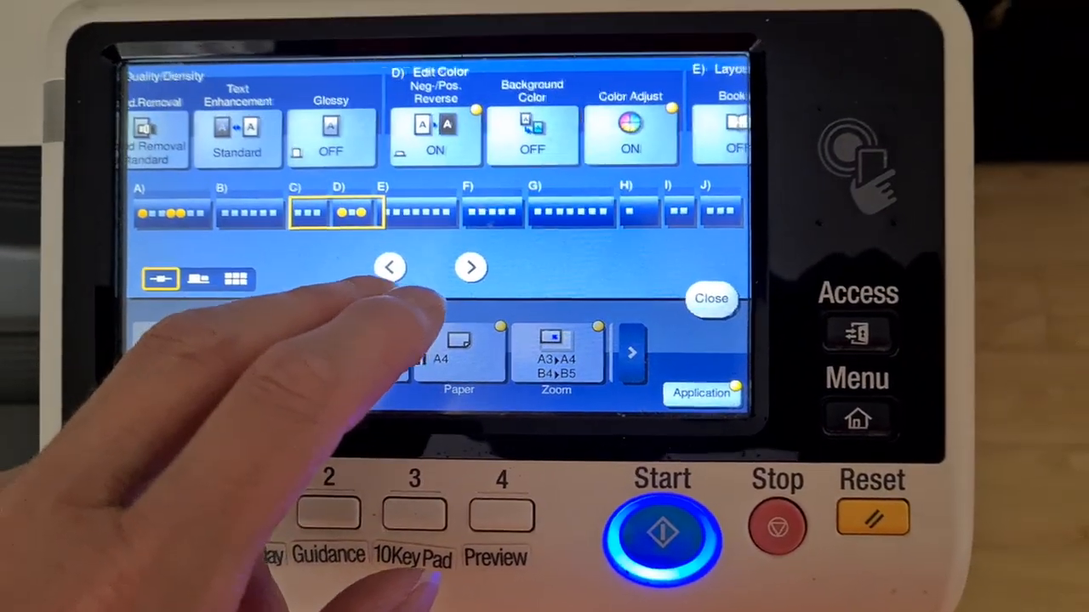
{"action": "left_click", "coordinate": [532, 136]}
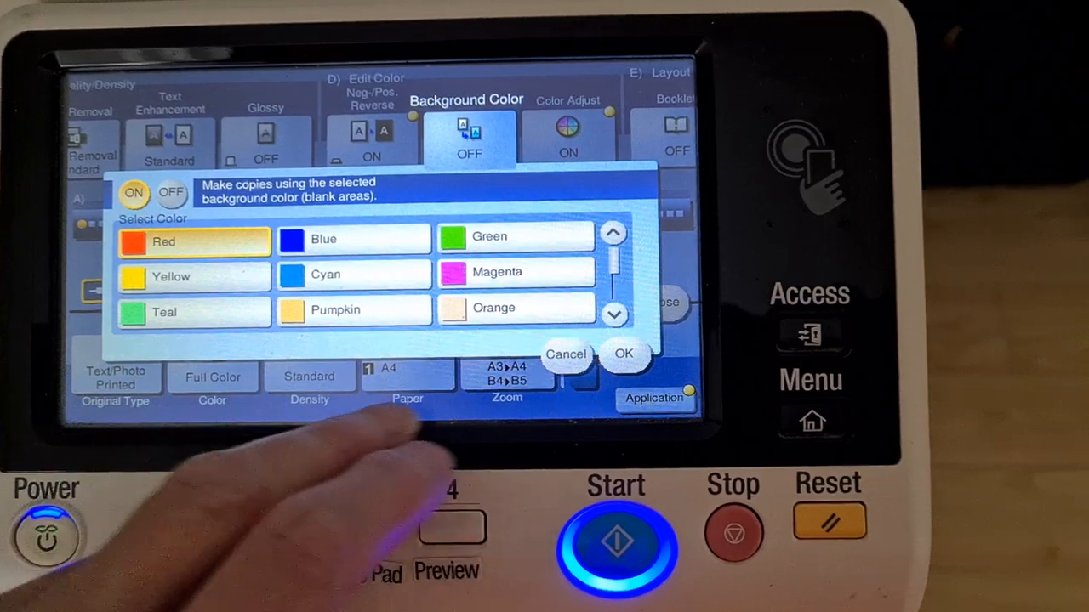
{"action": "left_click", "coordinate": [614, 314]}
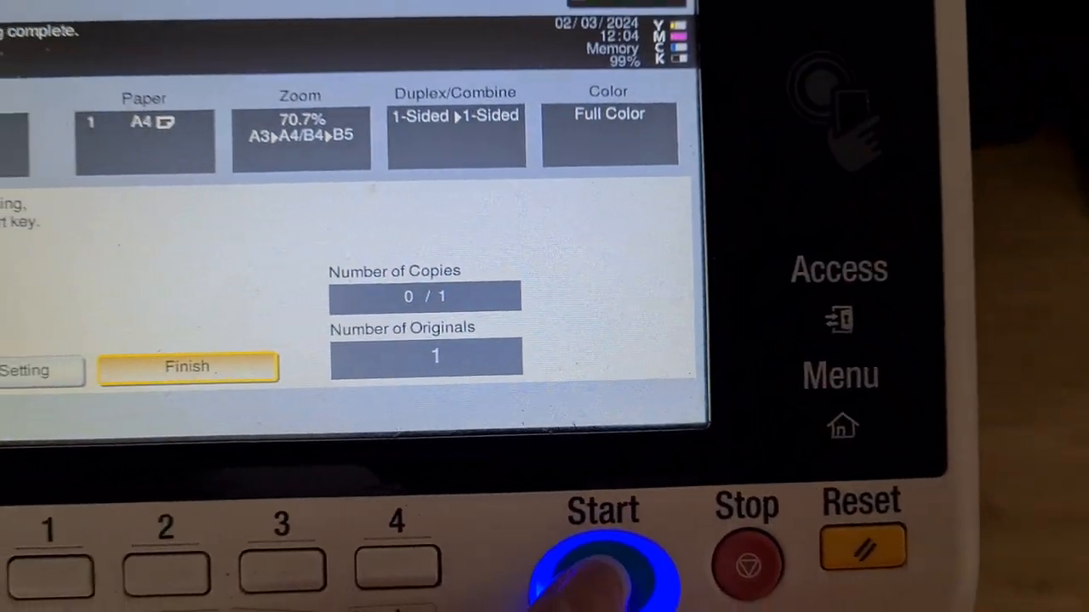
Step: Print the 70.7% job and return to the Ready to Copy screen
{"action": "left_click", "coordinate": [604, 561]}
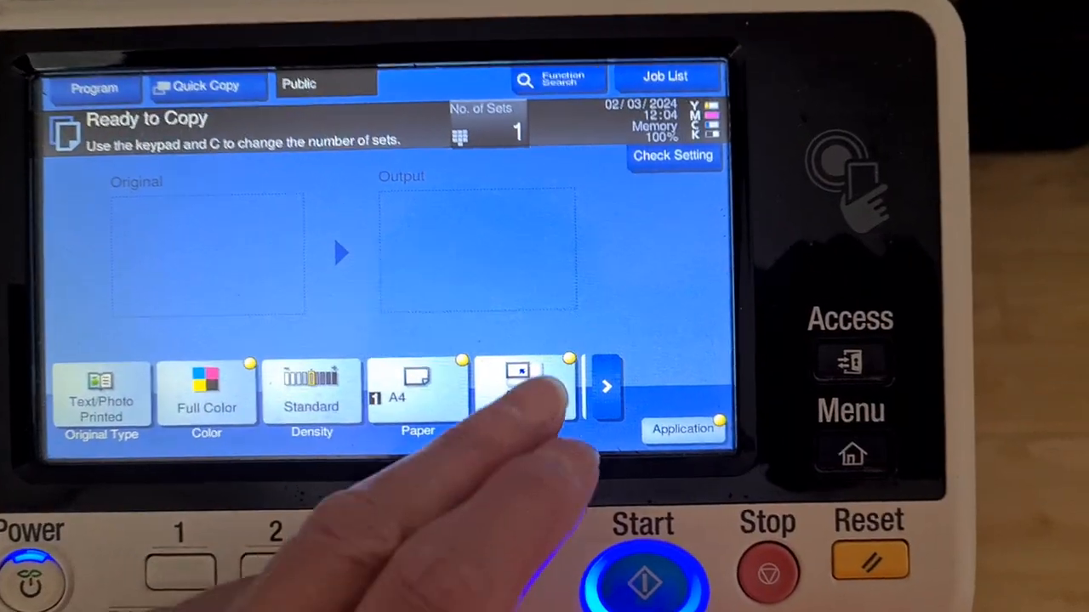
{"action": "left_click", "coordinate": [519, 391]}
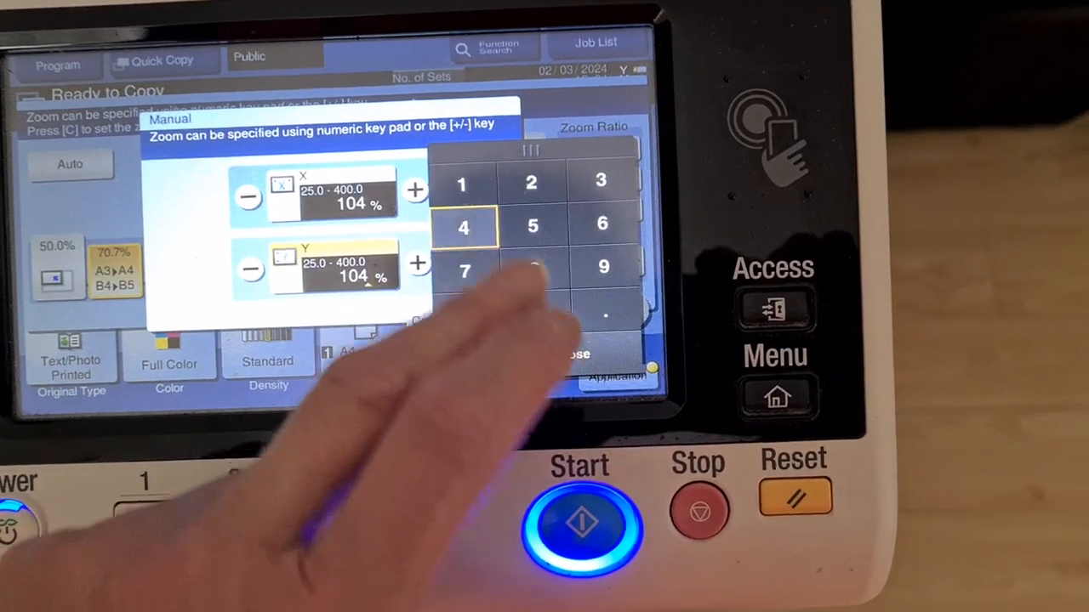
Step: Set manual zoom to 104% for X and Y, then view Edit Color options
{"action": "left_click", "coordinate": [575, 354]}
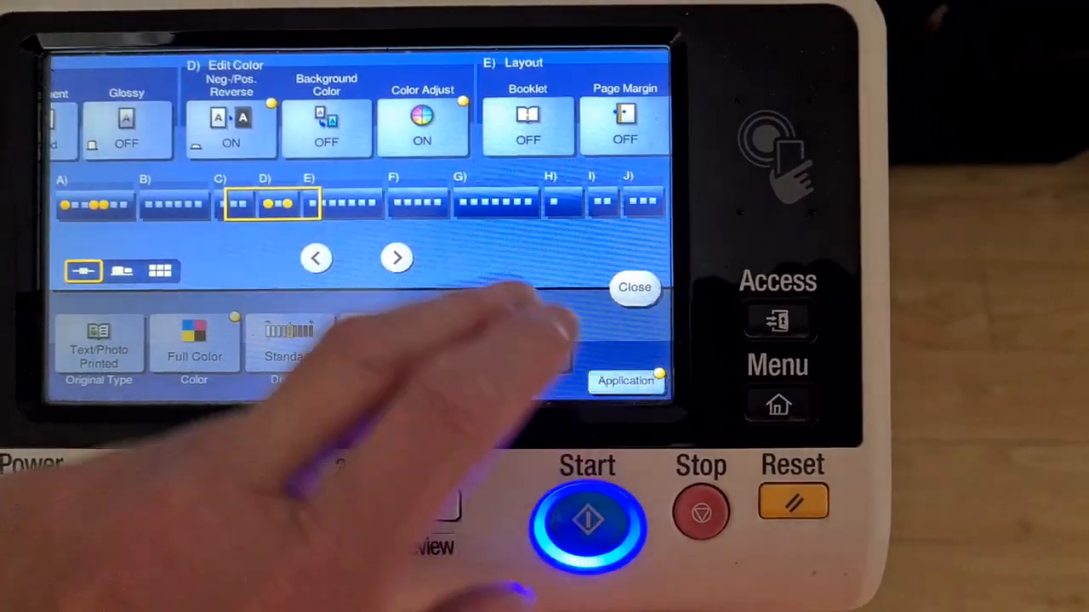
Step: Confirm the Red colour adjustment and close Application, keeping 104% zoom
{"action": "left_click", "coordinate": [422, 123]}
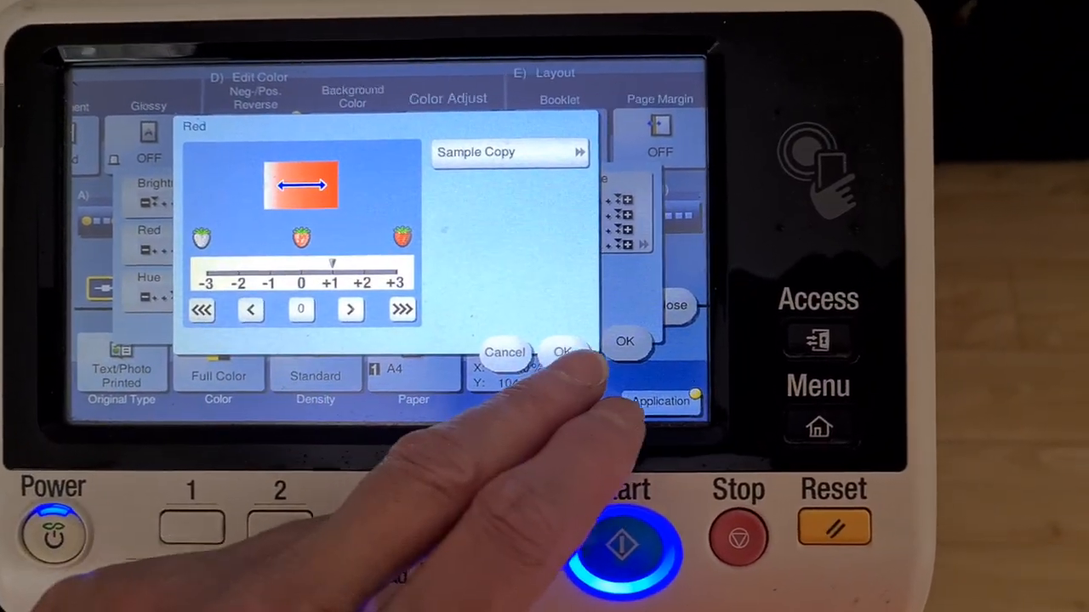
{"action": "left_click", "coordinate": [564, 352]}
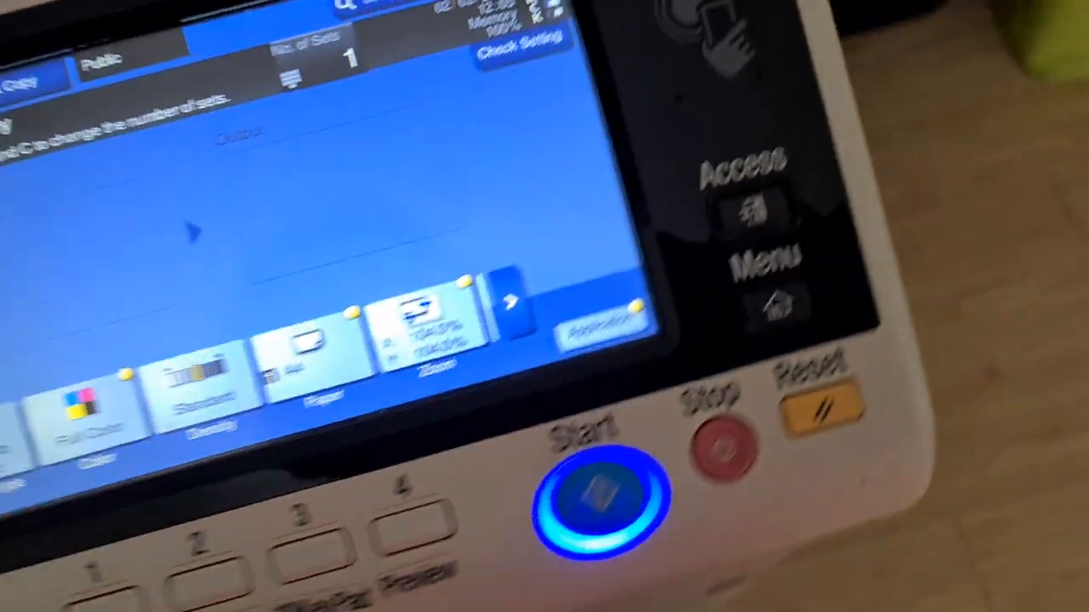
Step: Scan and finish colour-adjusted job 1566 at 104%, then switch on Background Color
{"action": "left_click", "coordinate": [596, 510]}
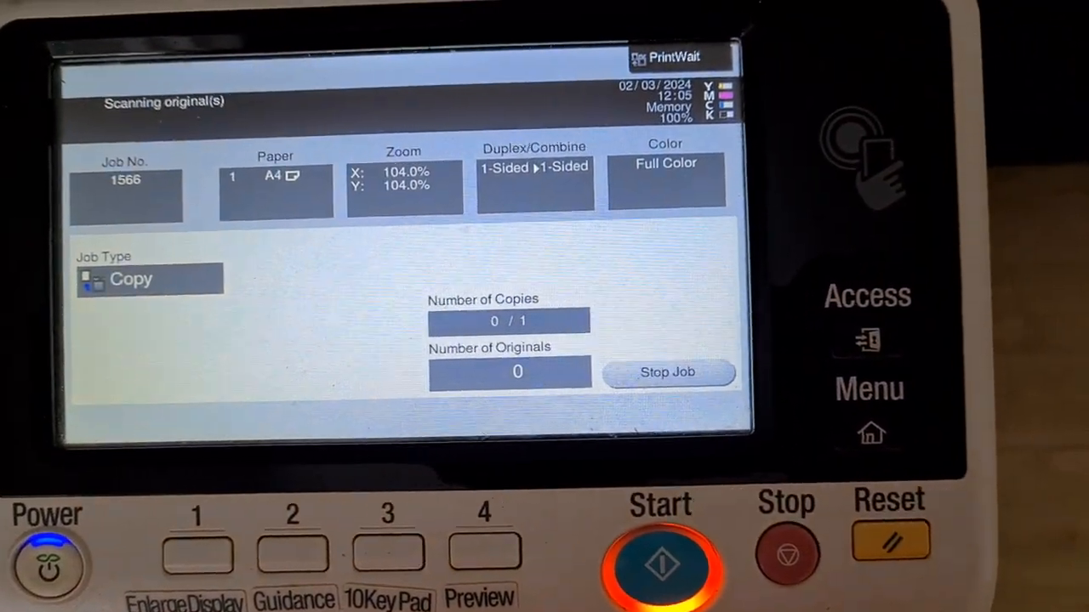
{"action": "left_click", "coordinate": [785, 553]}
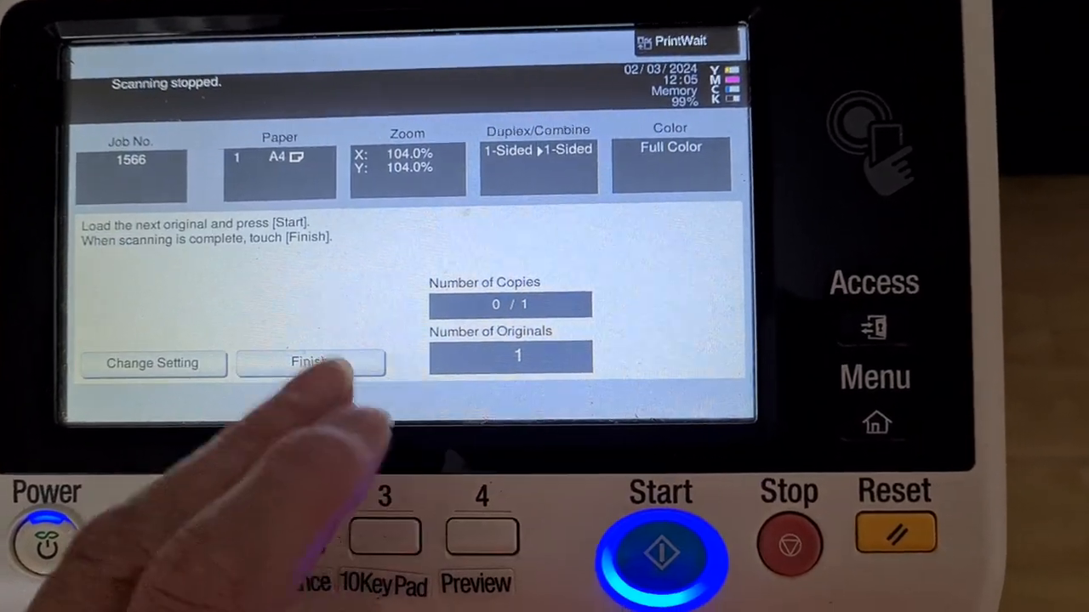
{"action": "left_click", "coordinate": [310, 363]}
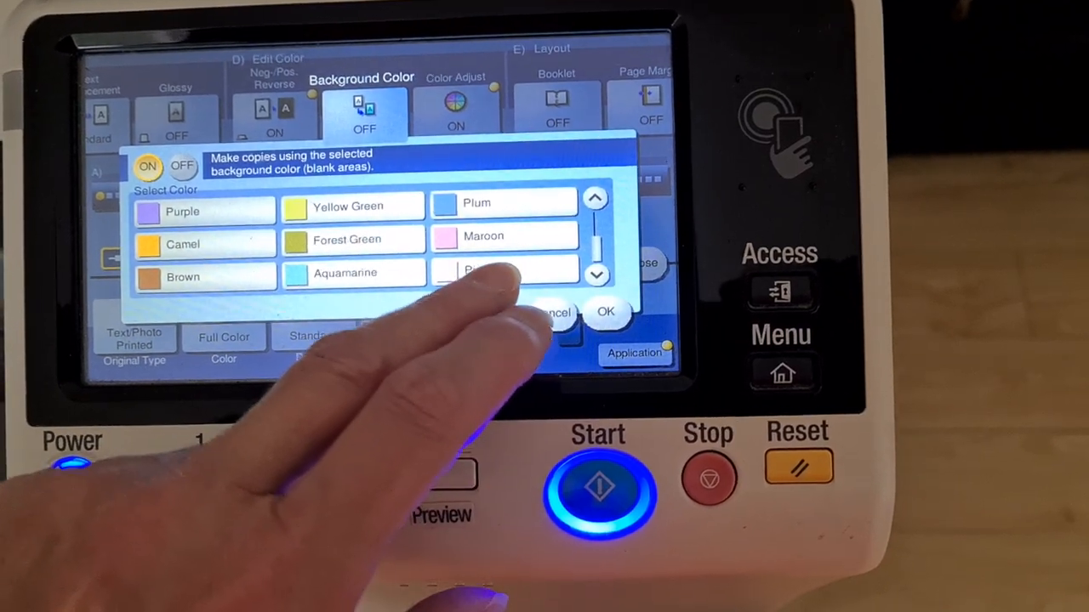
Step: Set a pink background colour, then scan and finish copy job 1567
{"action": "left_click", "coordinate": [485, 272]}
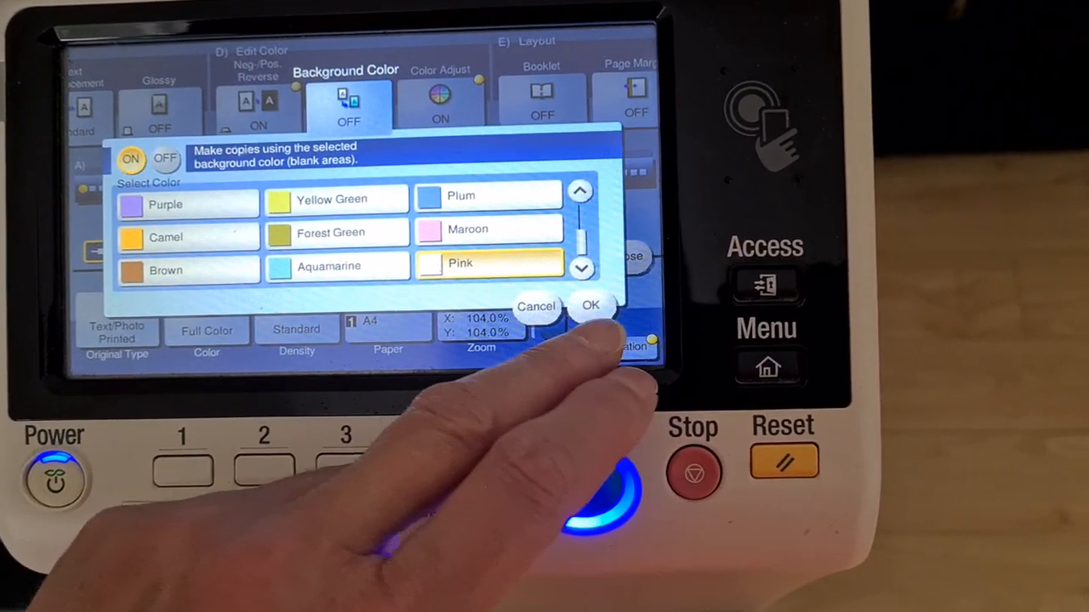
{"action": "left_click", "coordinate": [590, 305]}
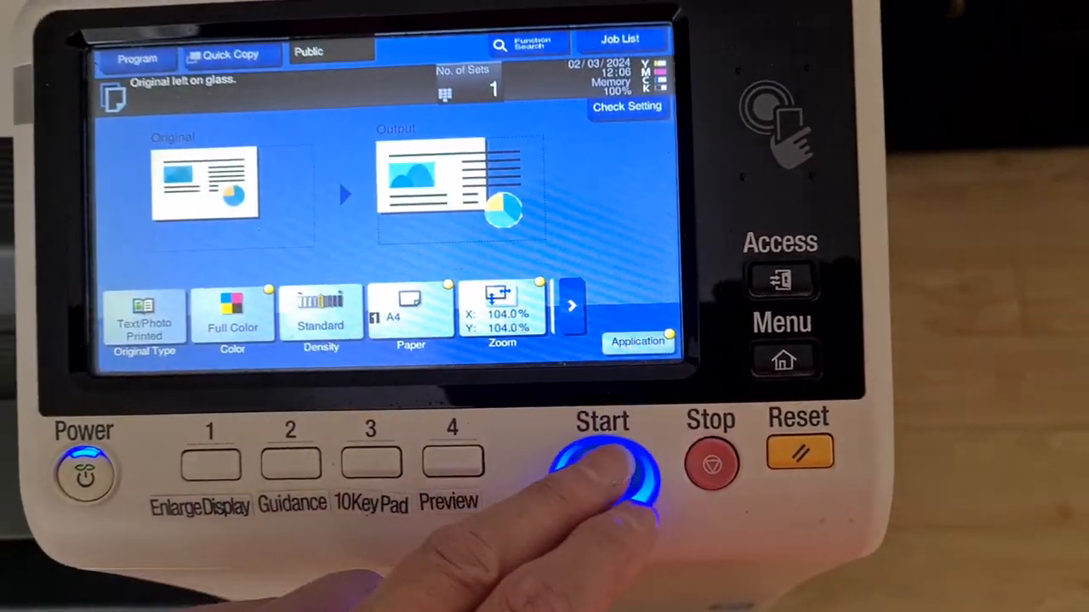
{"action": "left_click", "coordinate": [603, 459]}
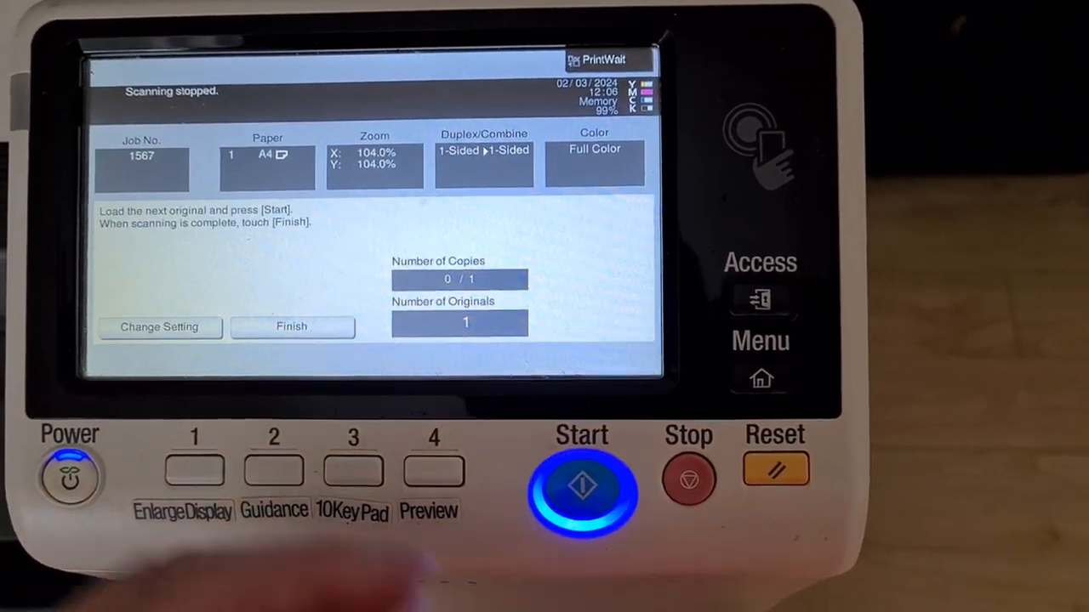
{"action": "left_click", "coordinate": [582, 485]}
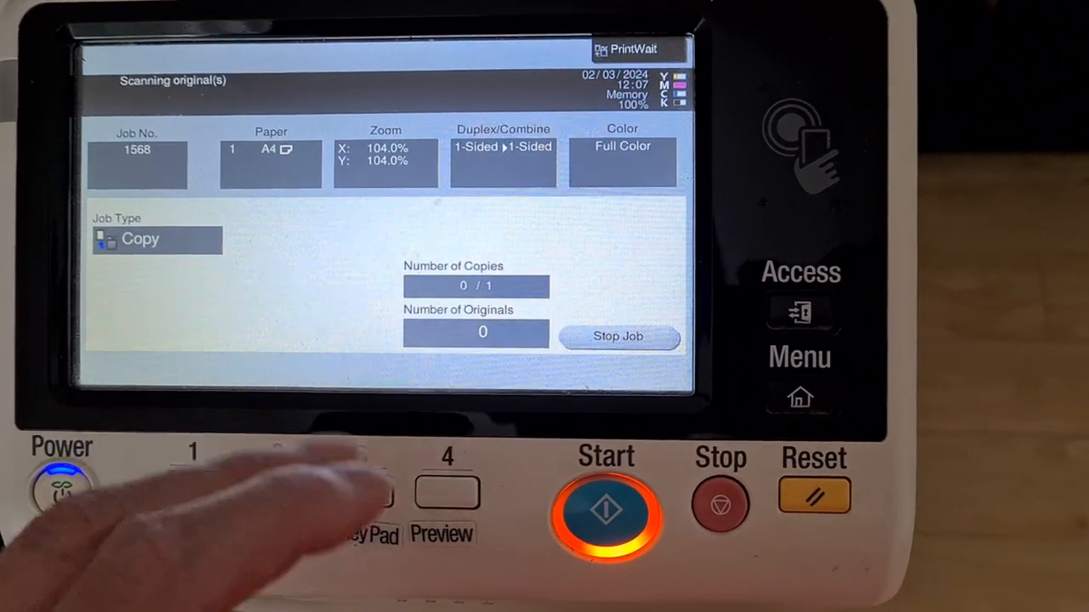
Step: Finish scanning job 1568, returning to the 104% full-colour ready screen
{"action": "left_click", "coordinate": [608, 510]}
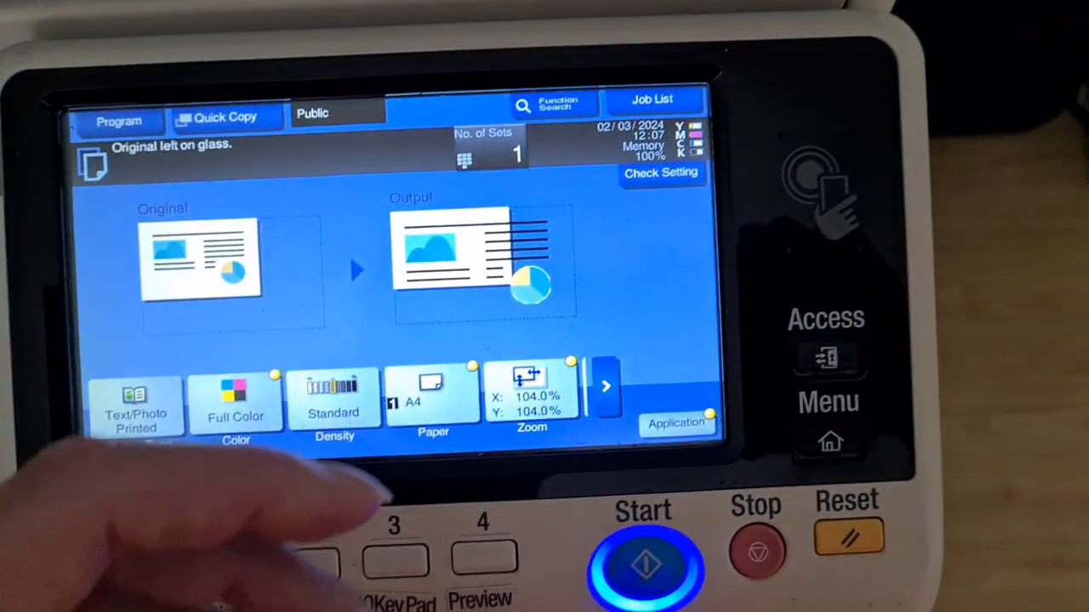
Step: Turn on Mirror Image and start job 1569 for two full-colour sets at 104%
{"action": "left_click", "coordinate": [531, 396]}
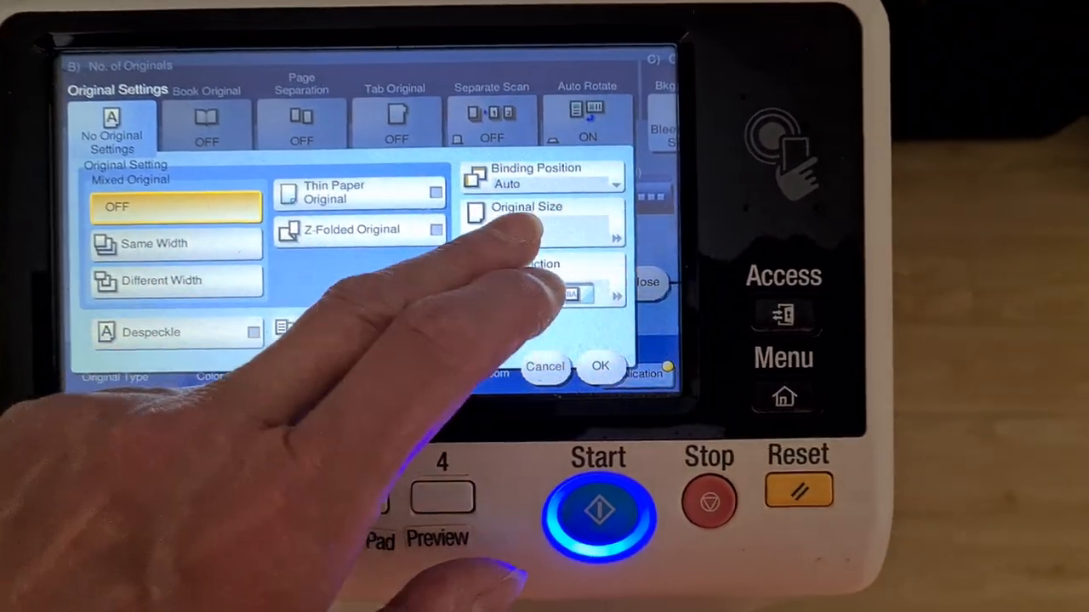
{"action": "left_click", "coordinate": [526, 207]}
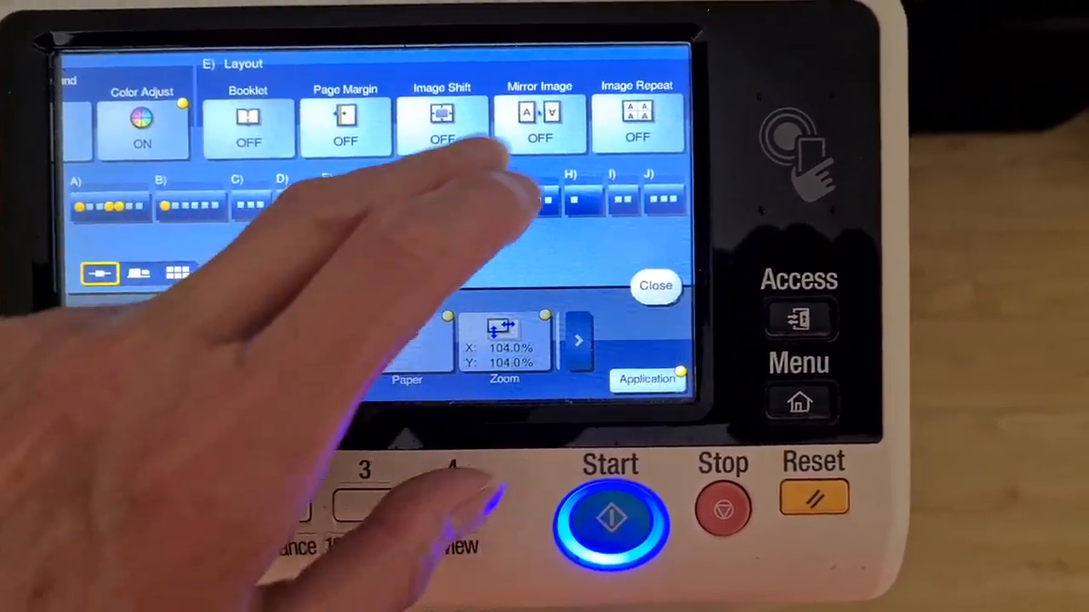
{"action": "left_click", "coordinate": [538, 123]}
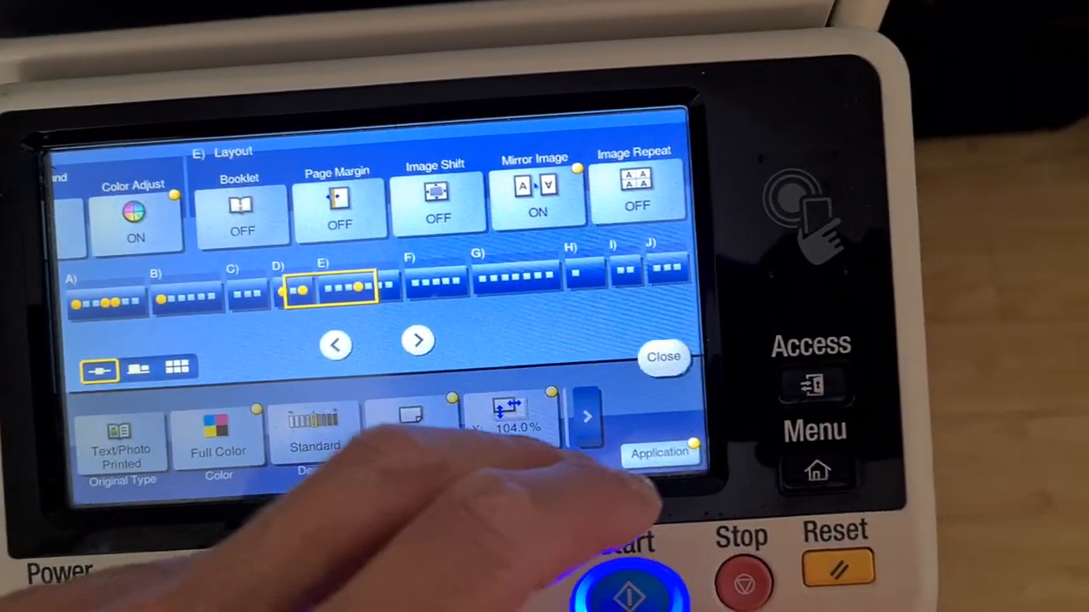
{"action": "left_click", "coordinate": [663, 357]}
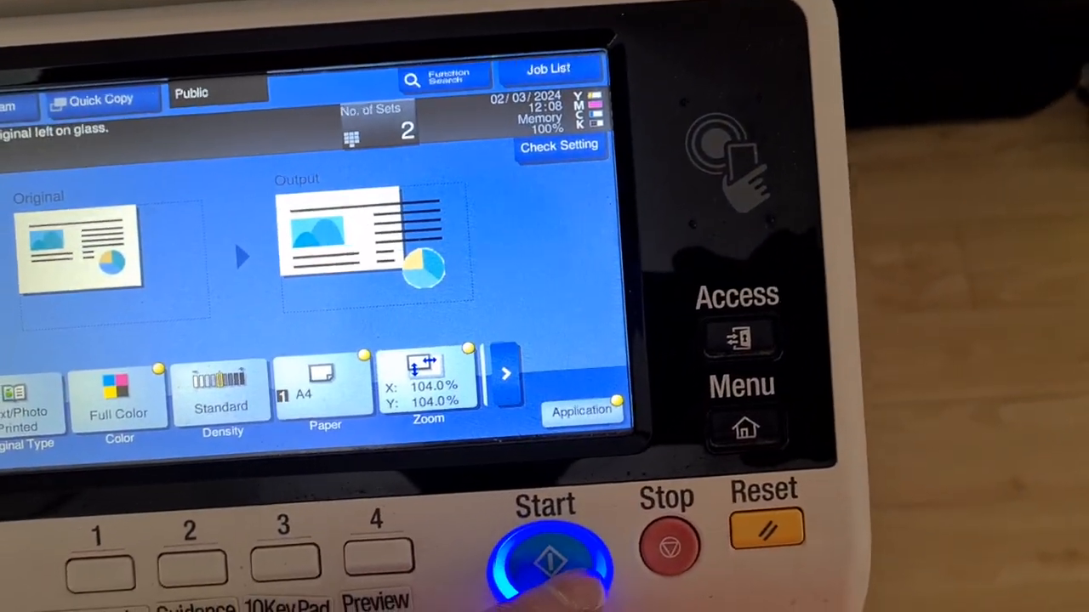
{"action": "left_click", "coordinate": [553, 561]}
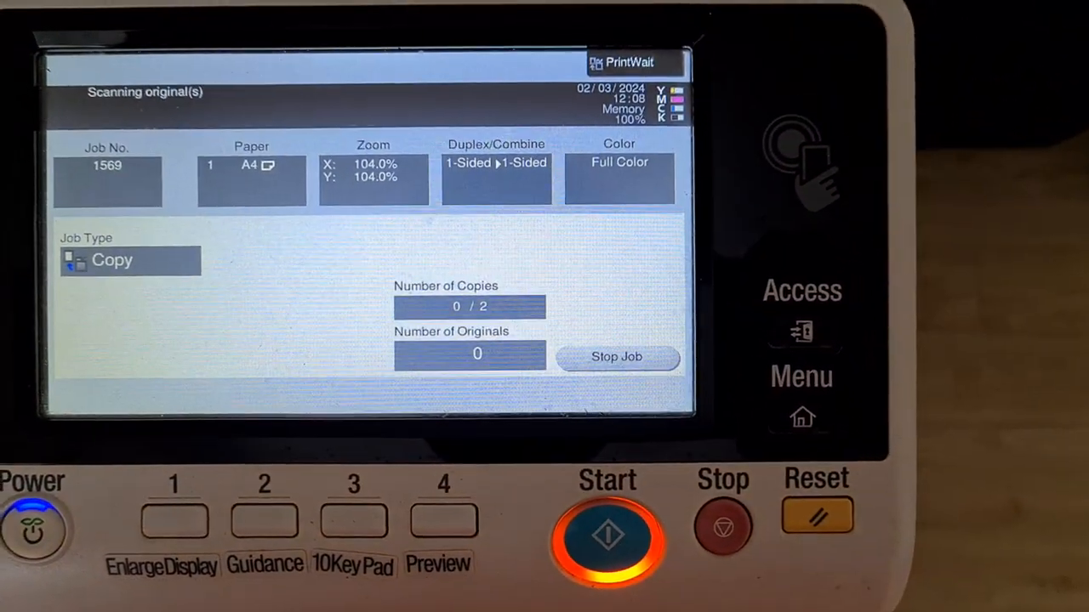